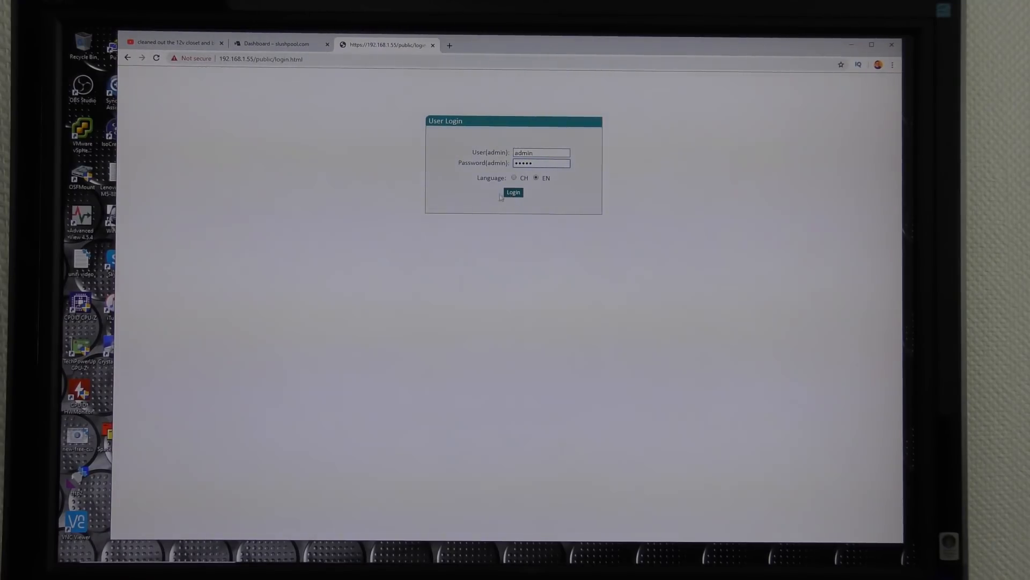
# - Log in as admin to open the miner dashboard with hash rate and temperature gauges
pyautogui.click(513, 192)
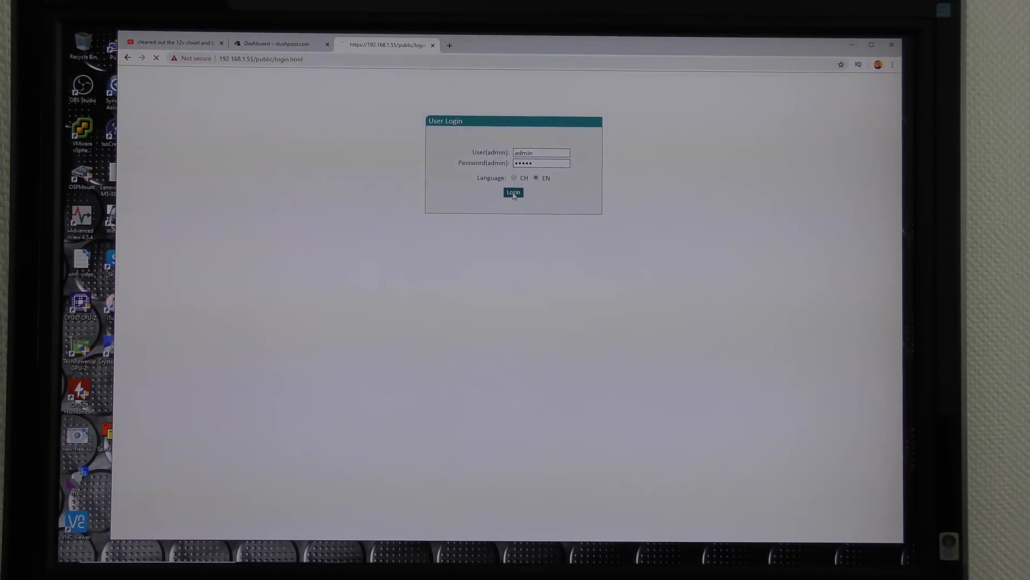
pyautogui.click(513, 192)
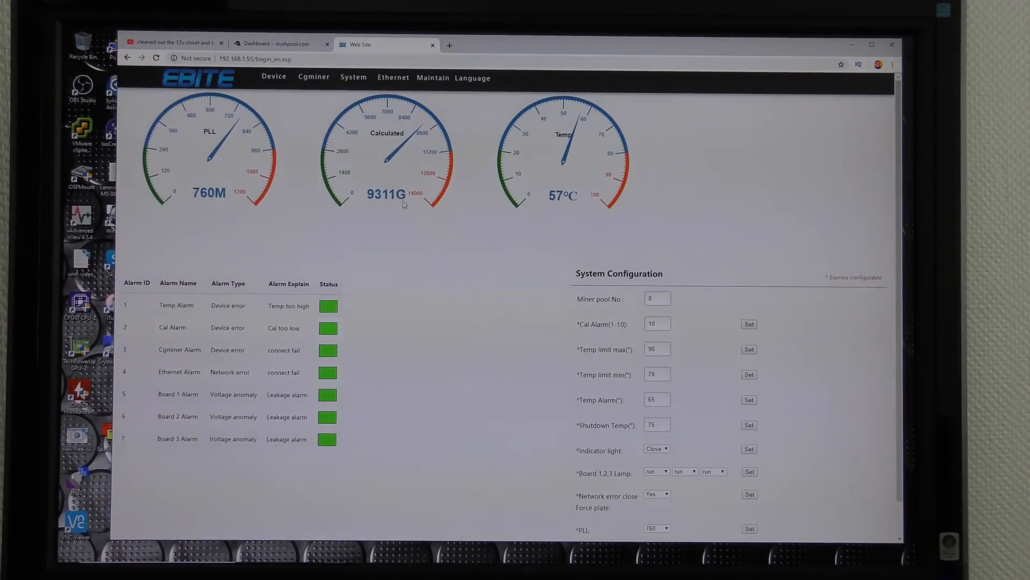
# - Show Cgminer Status: slushpool work pool, difficulty, hash rates and 133 accepted shares
pyautogui.click(314, 77)
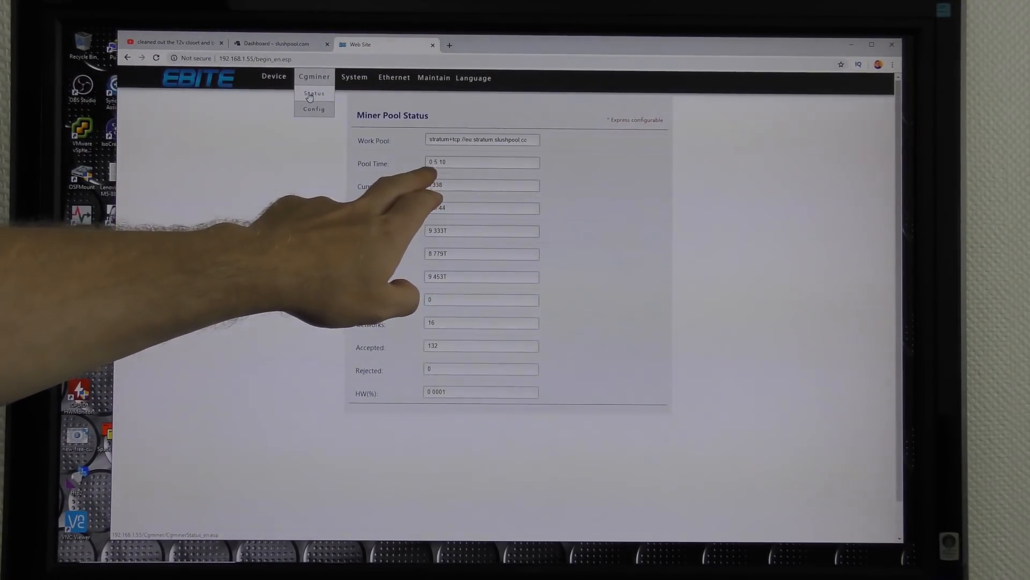
pyautogui.click(473, 78)
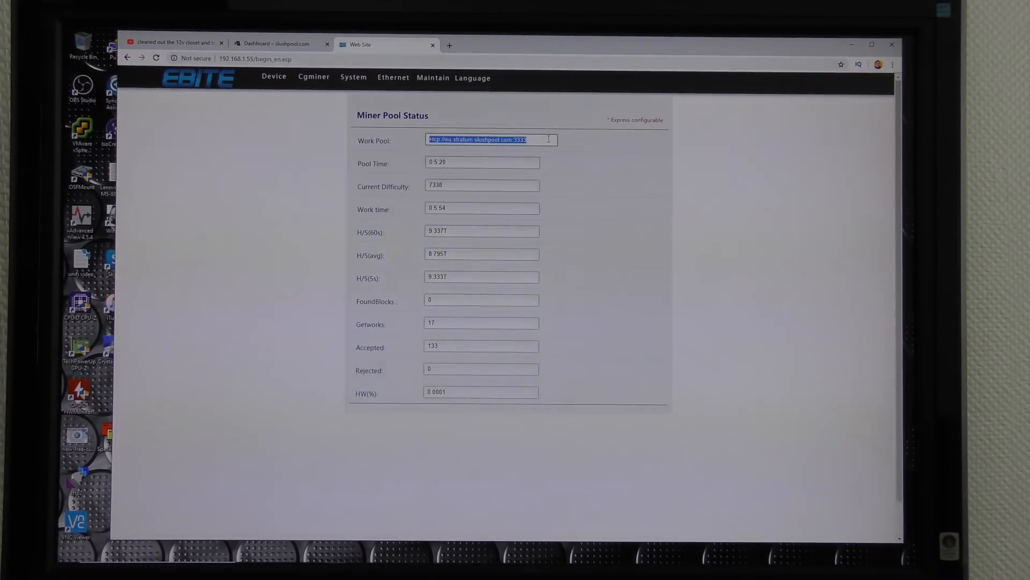
pyautogui.moveTo(405, 107)
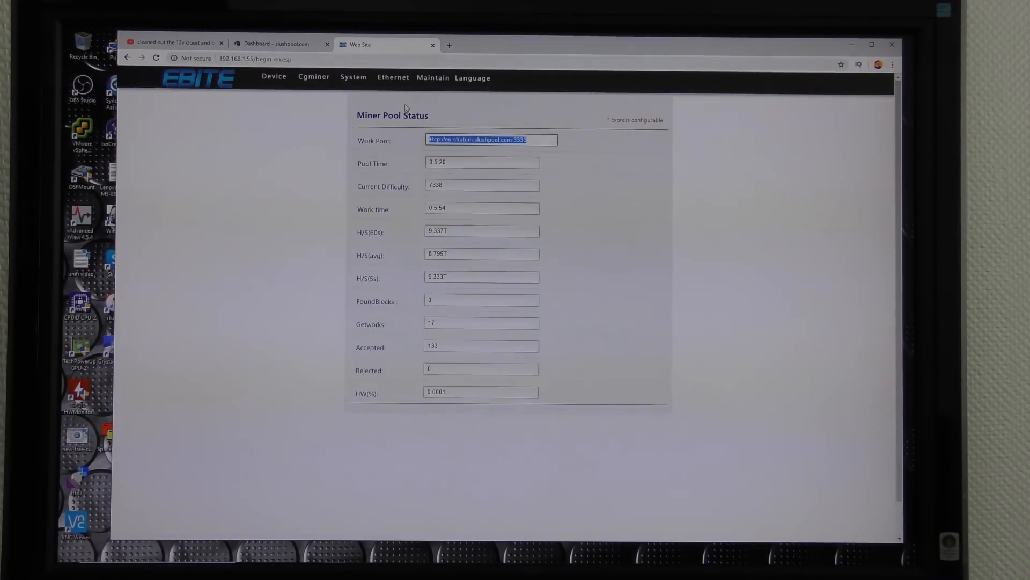
# - View the Miner Pool Configure page with three slushpool routes and worker credentials
pyautogui.click(354, 77)
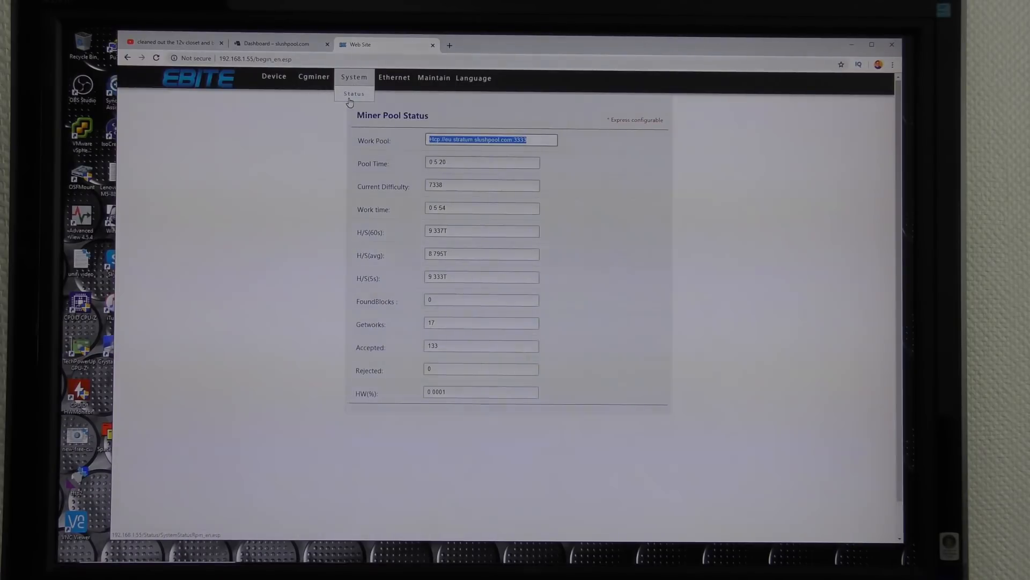
pyautogui.moveTo(366, 103)
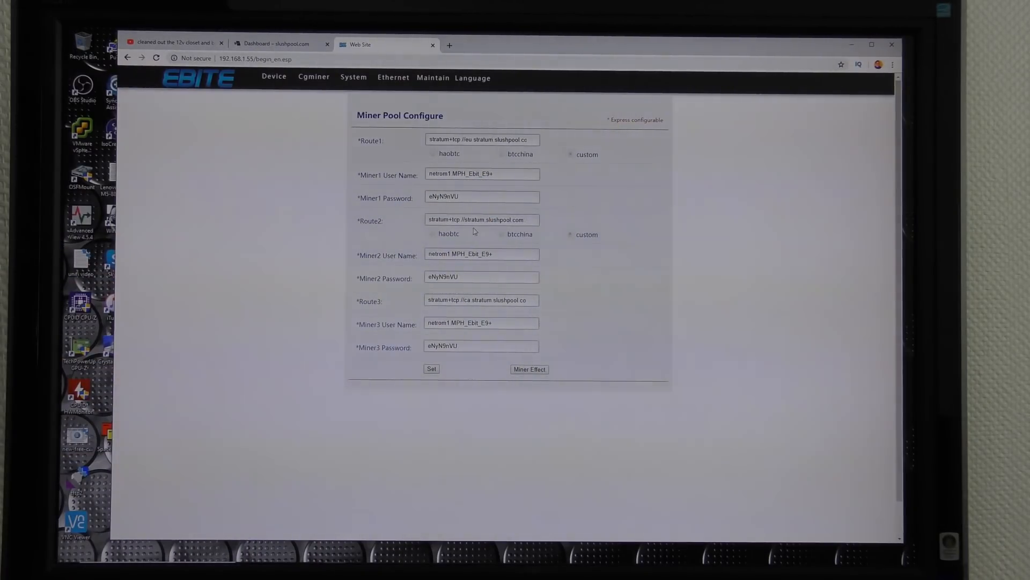
pyautogui.moveTo(389, 349)
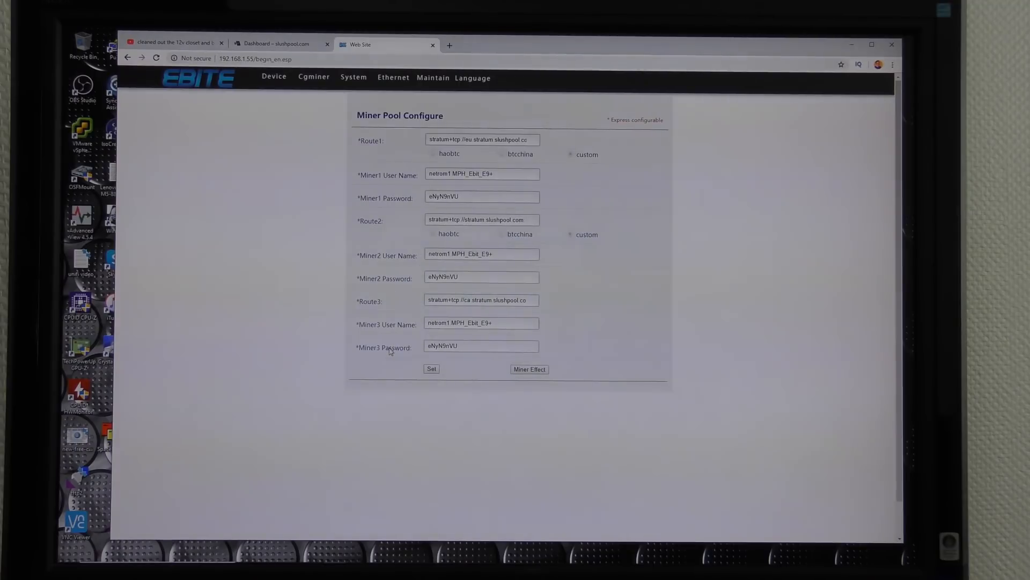
pyautogui.click(459, 346)
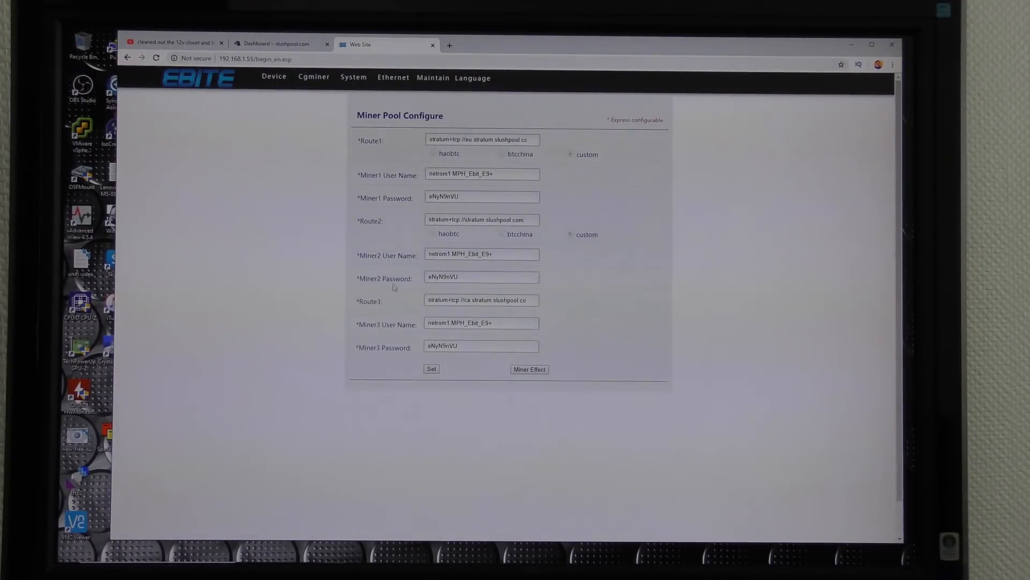
pyautogui.moveTo(576, 374)
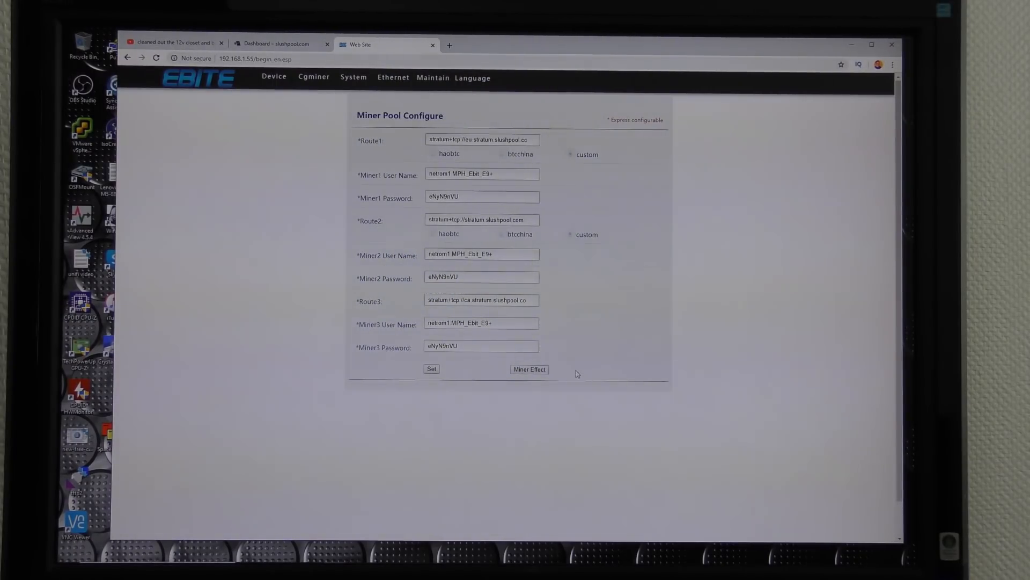
pyautogui.moveTo(279, 44)
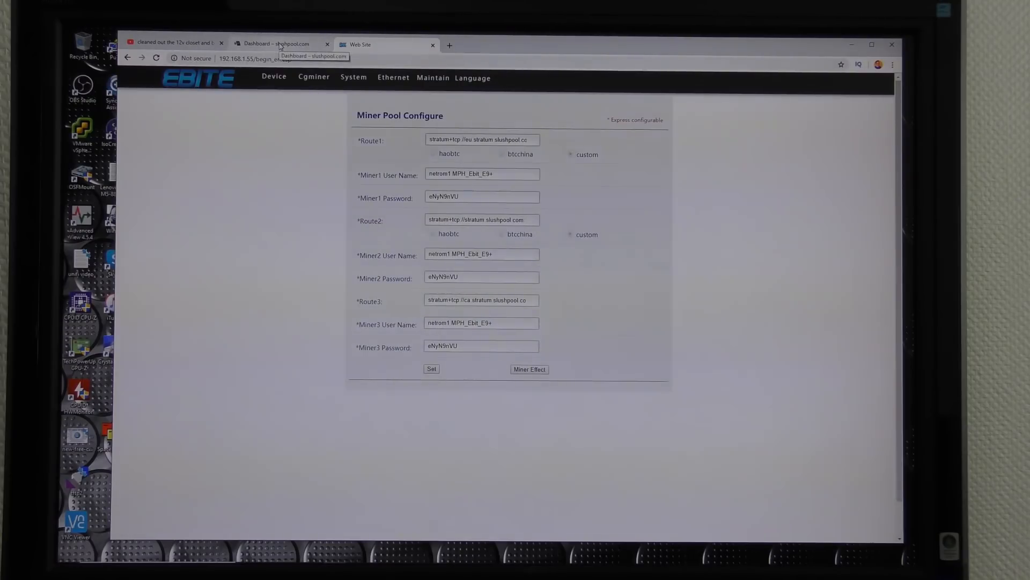
# - Switch to the Slush Pool dashboard tab and review the 3.519 Th/s worker and rewards
pyautogui.click(279, 44)
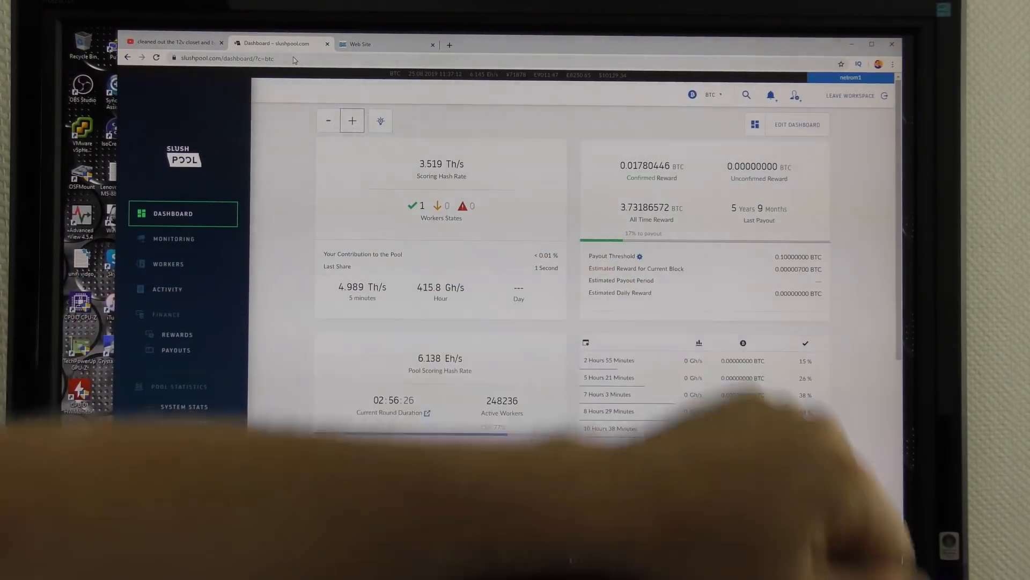
pyautogui.scroll(-3)
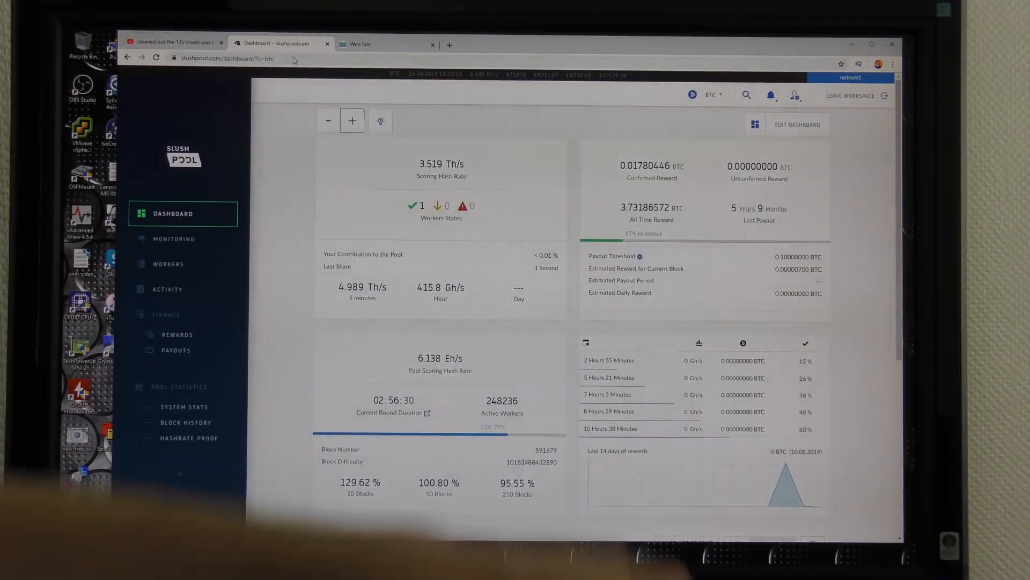